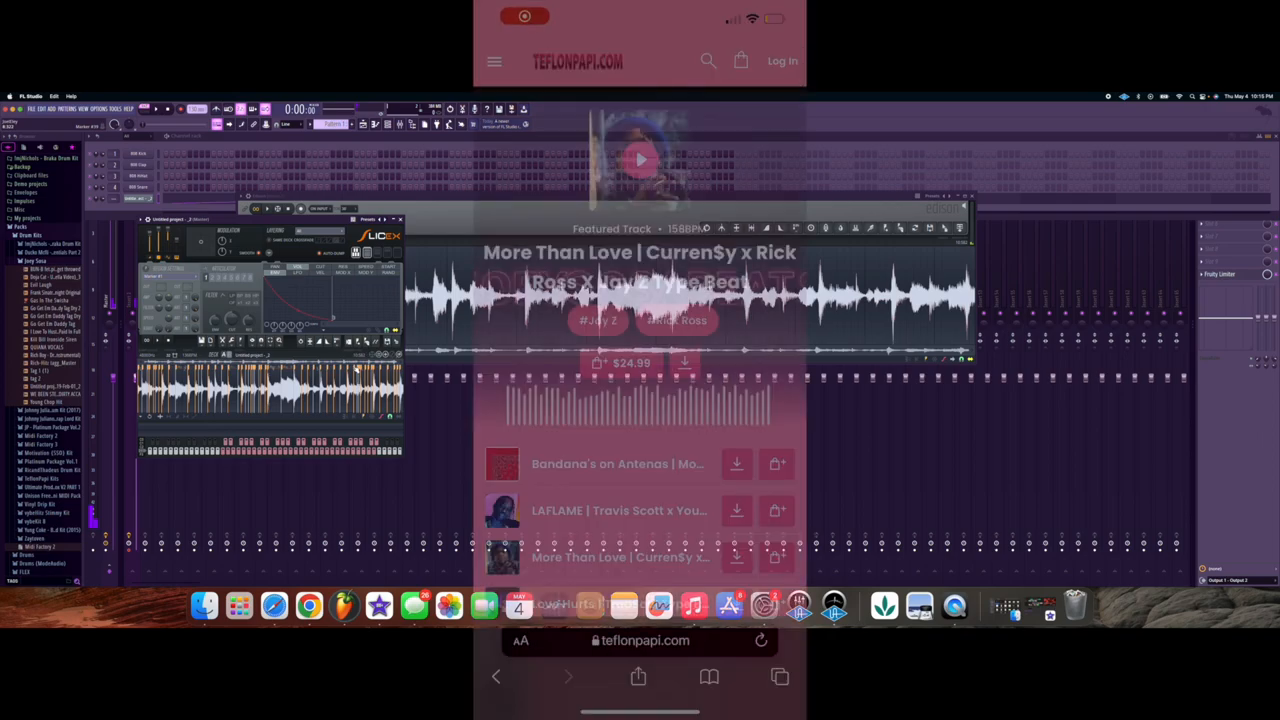
scroll(down, 3)
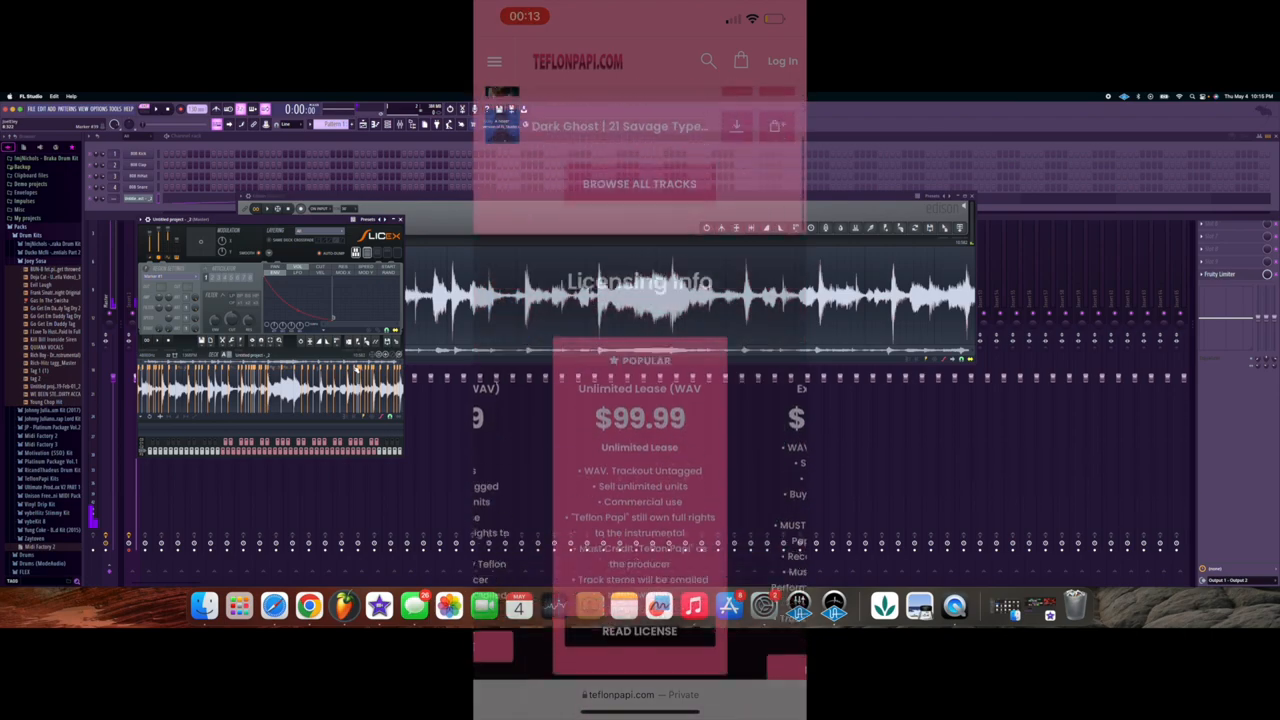
scroll(down, 3)
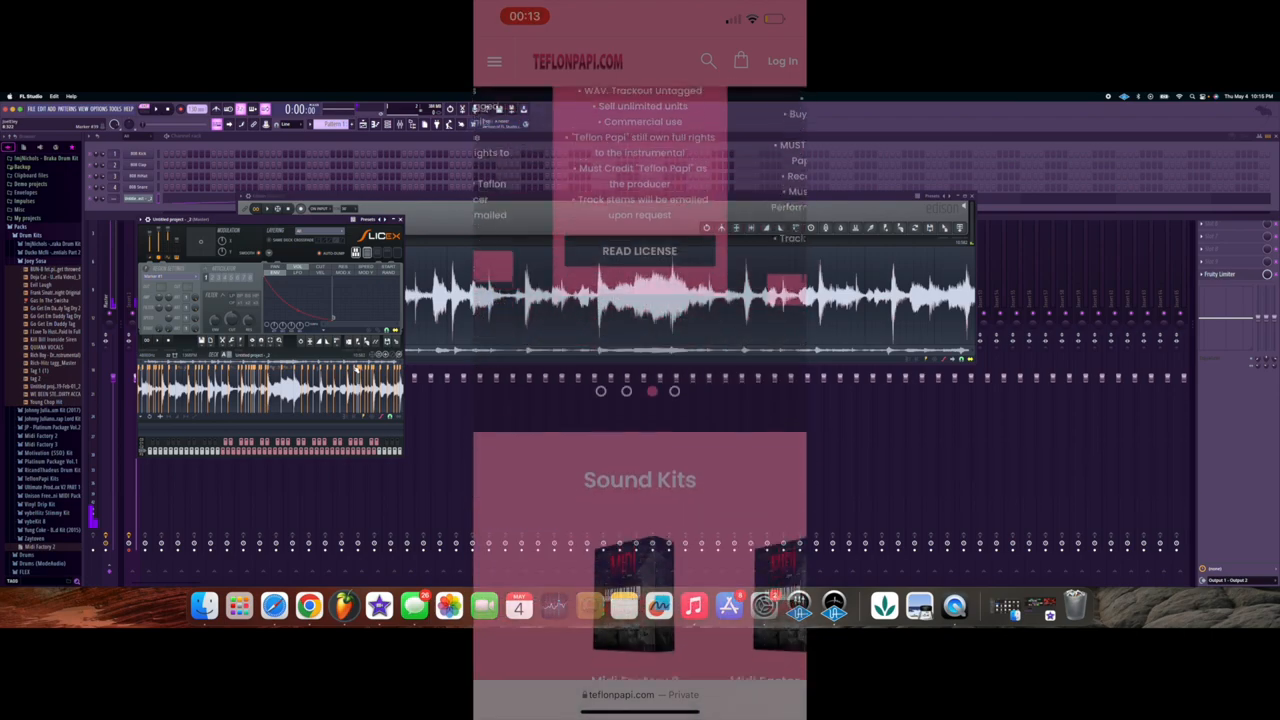
scroll(down, 3)
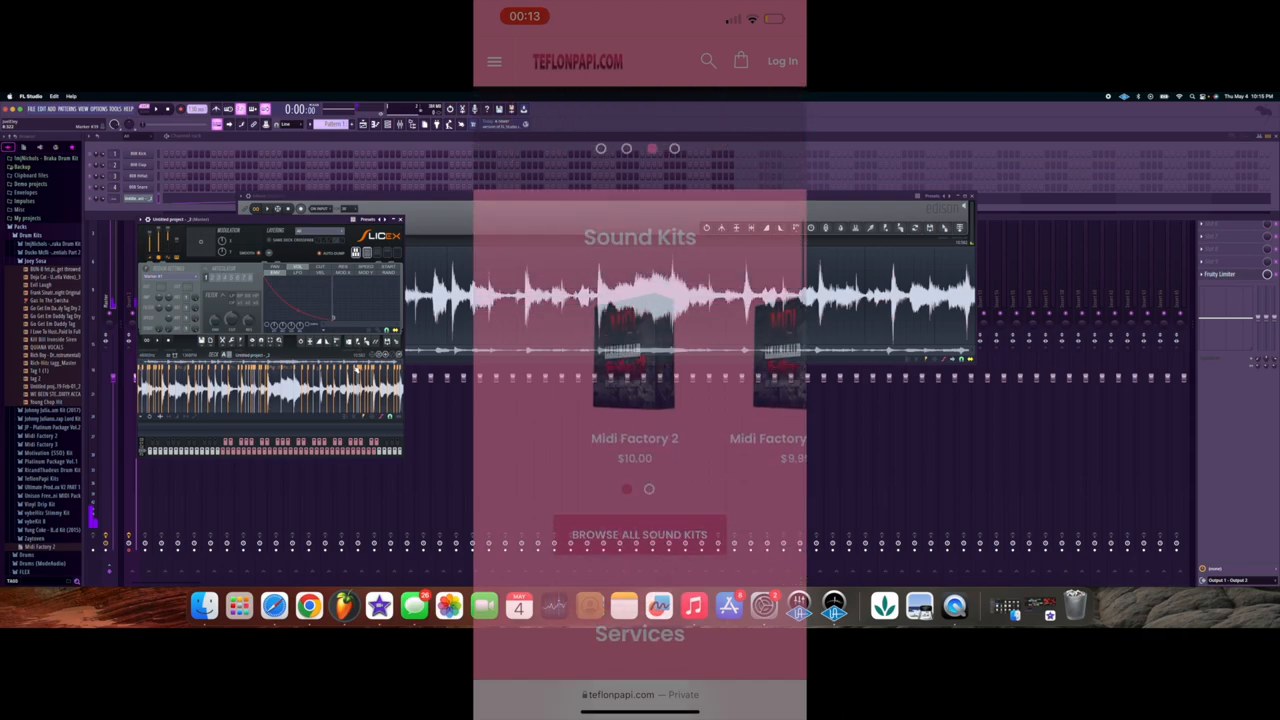